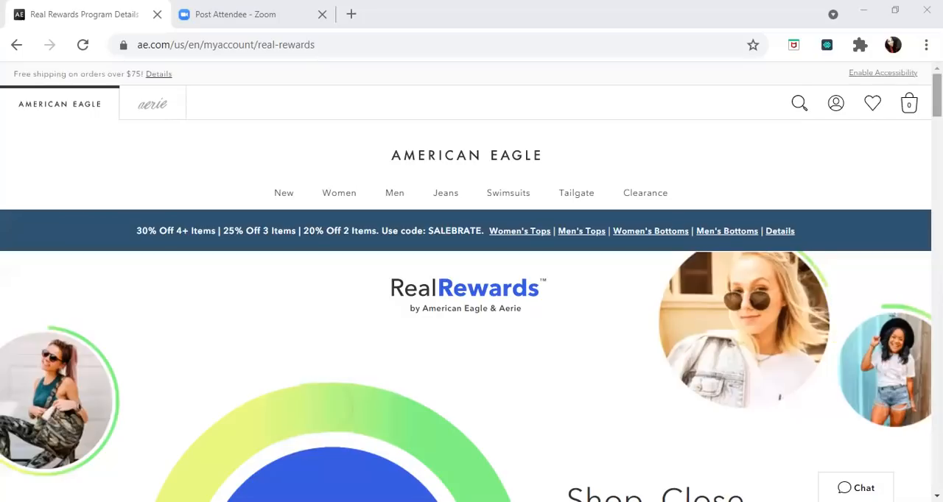
scroll("down", 3)
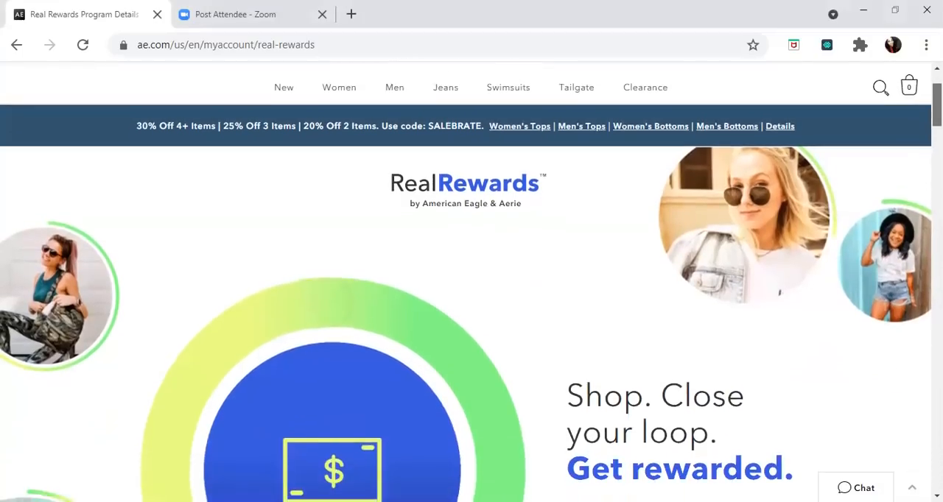
scroll("down", 3)
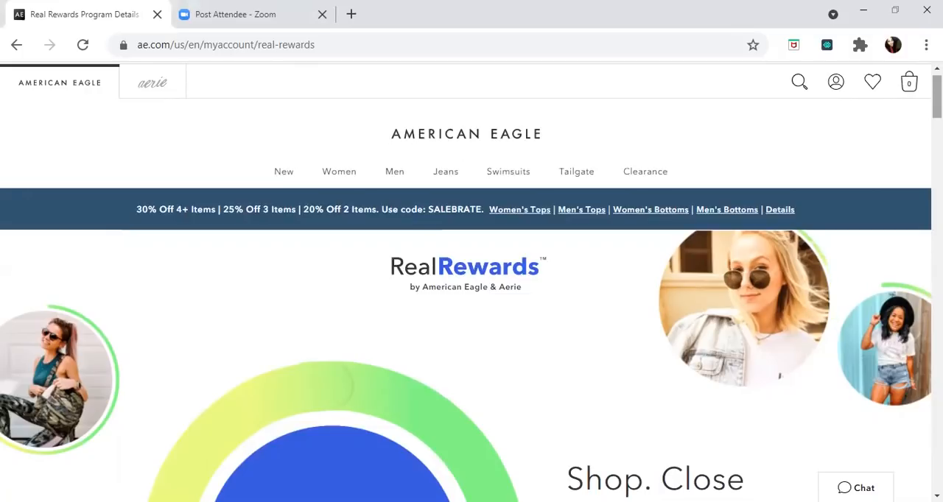
scroll("down", 3)
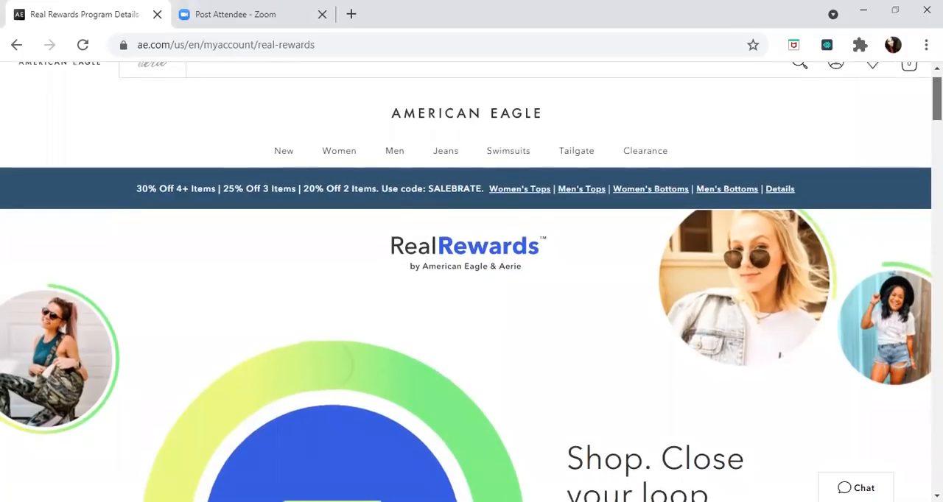
scroll("down", 3)
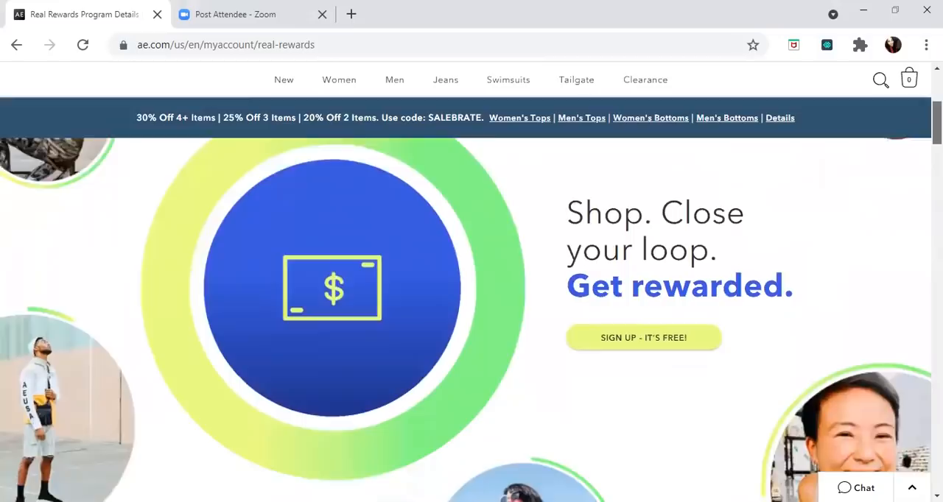
scroll("down", 3)
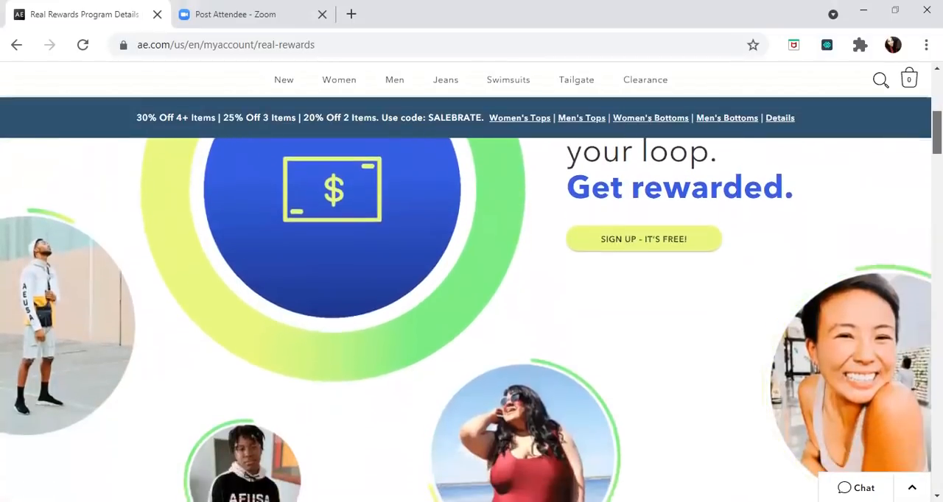
scroll("down", 3)
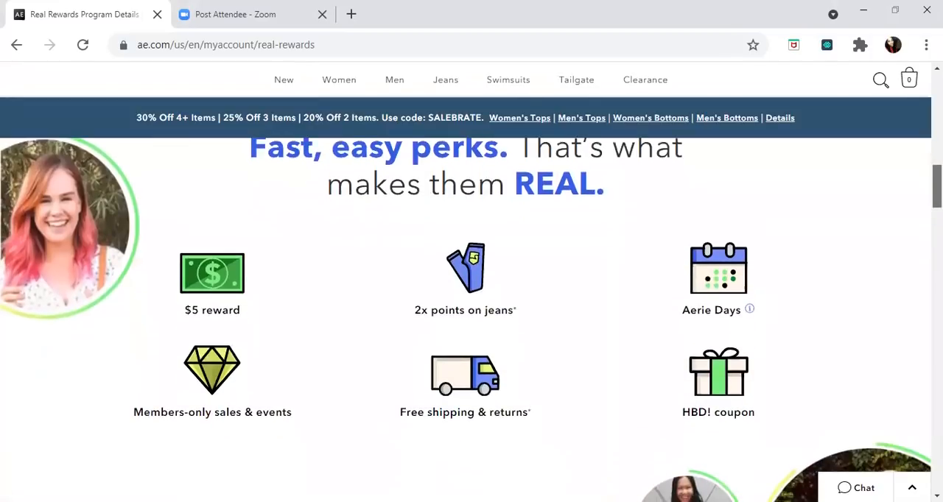
scroll("down", 3)
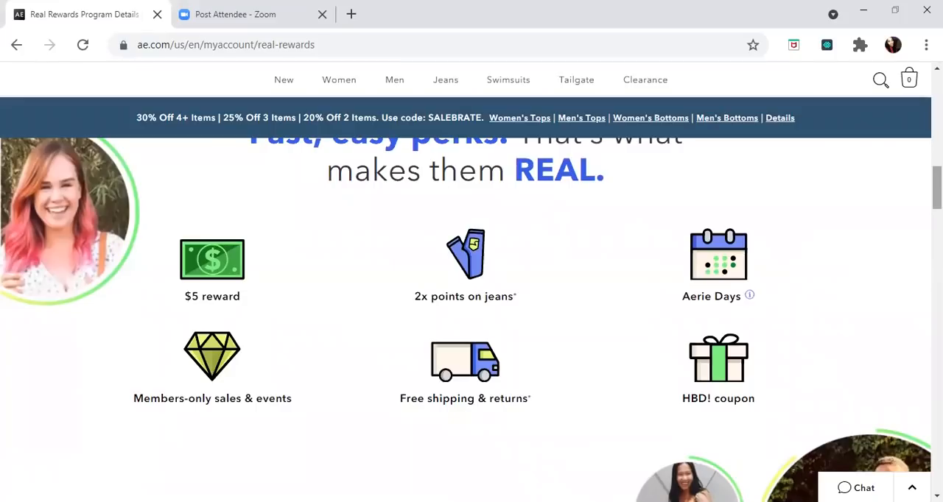
scroll("down", 3)
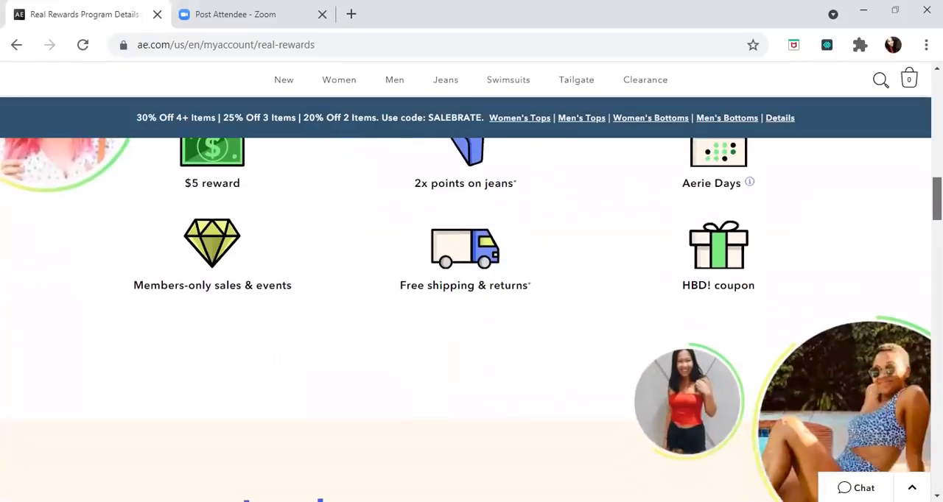
scroll("down", 3)
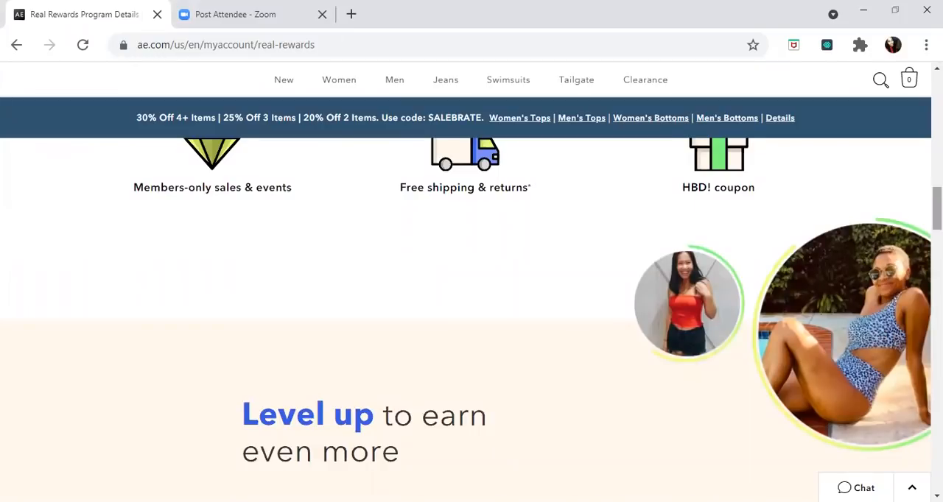
scroll("down", 3)
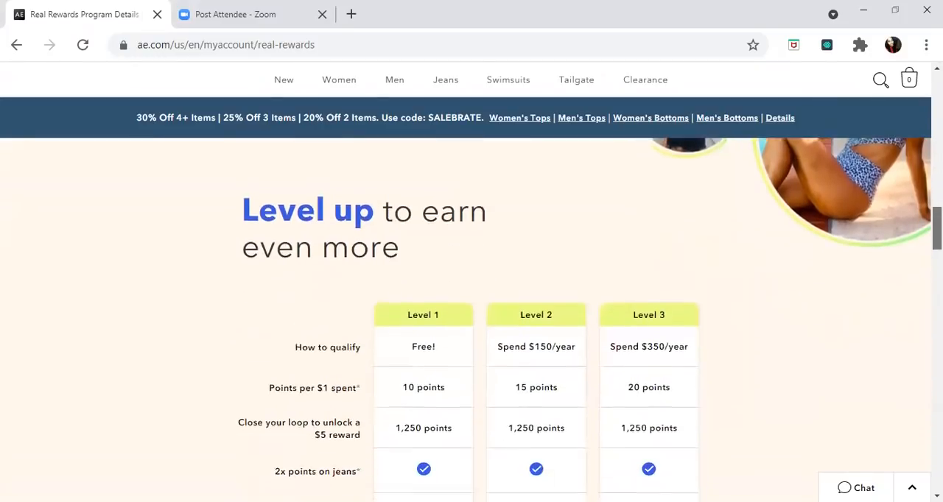
scroll("down", 3)
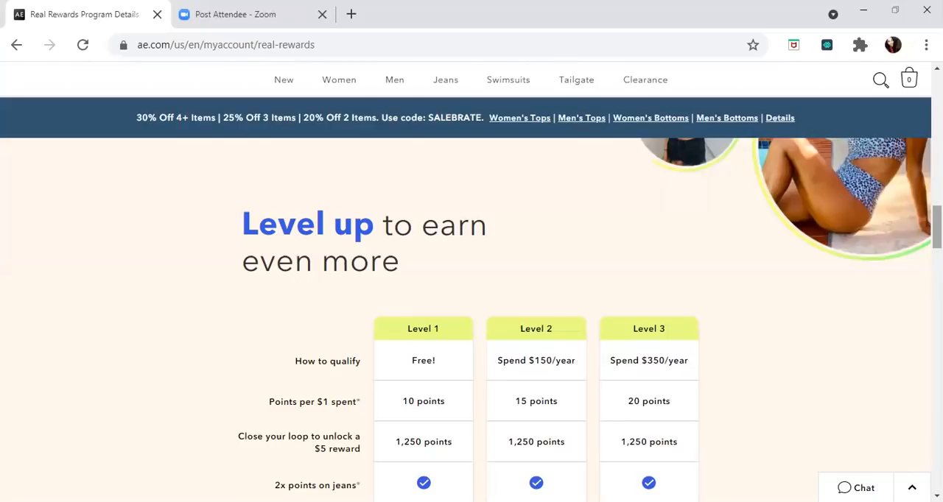
scroll("down", 3)
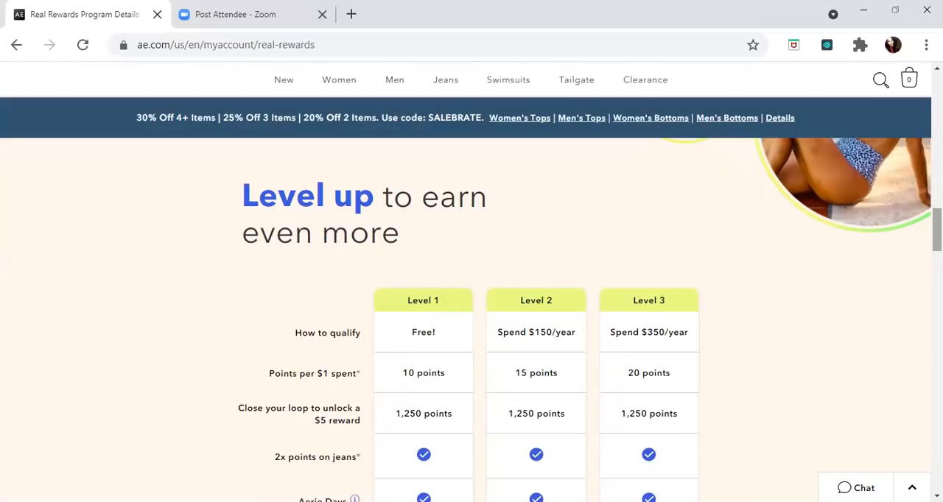
scroll("down", 3)
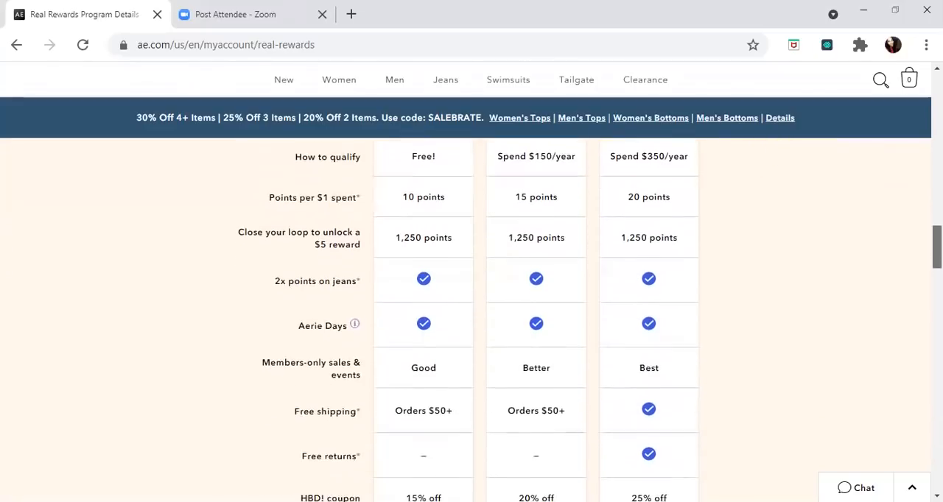
scroll("down", 3)
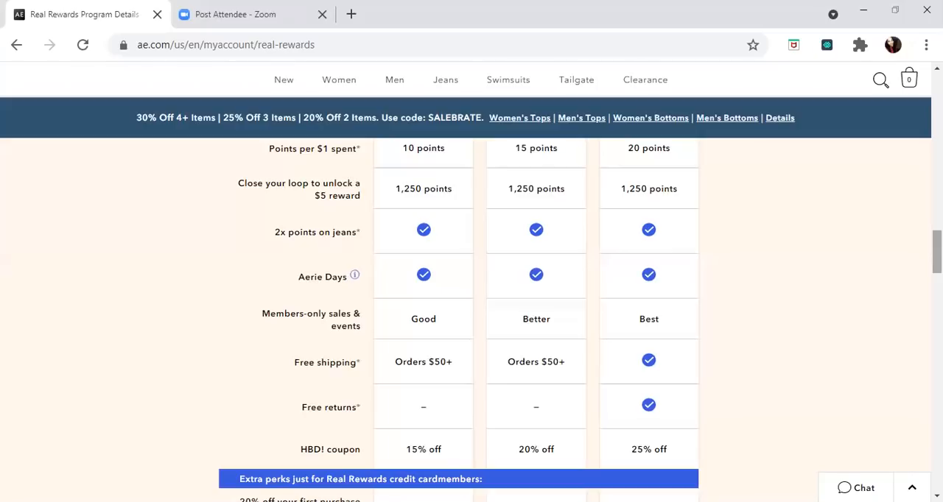
scroll("down", 3)
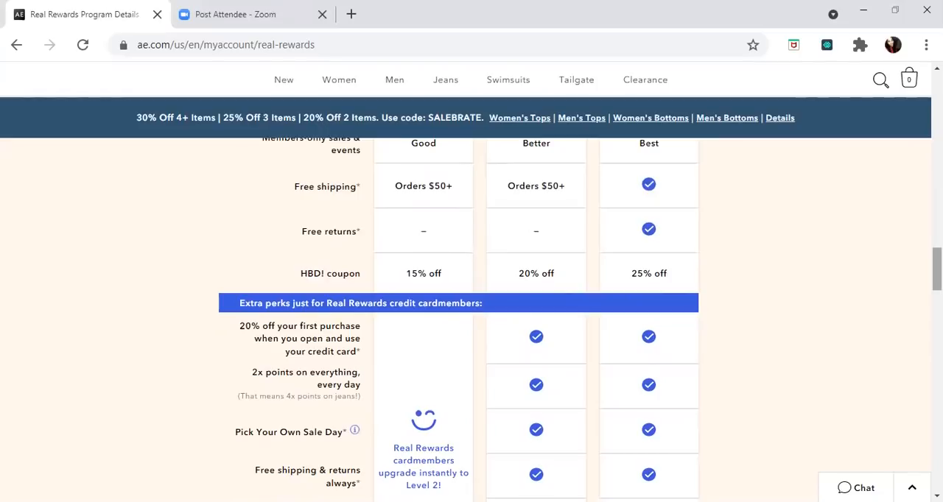
scroll("down", 3)
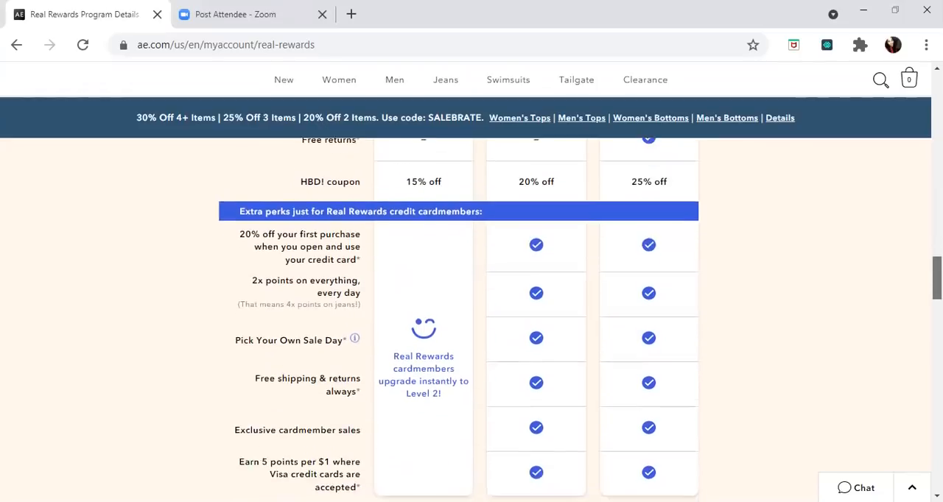
scroll("down", 3)
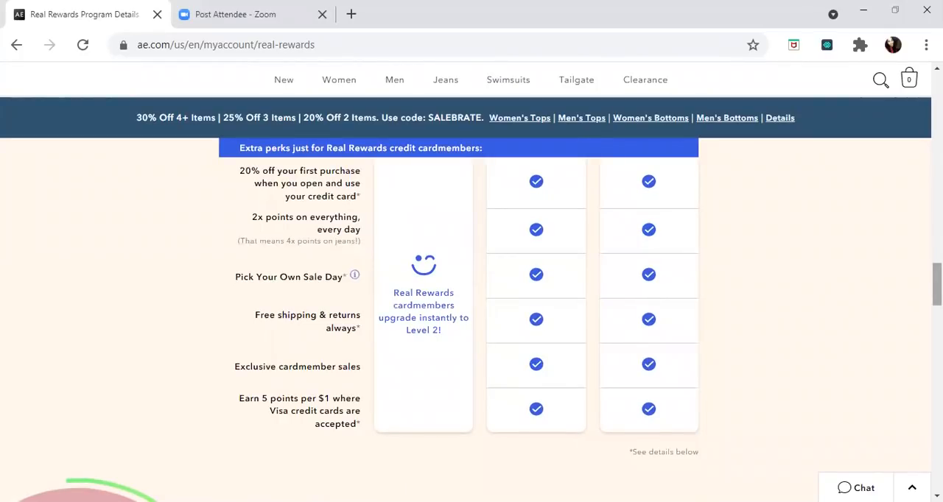
scroll("down", 3)
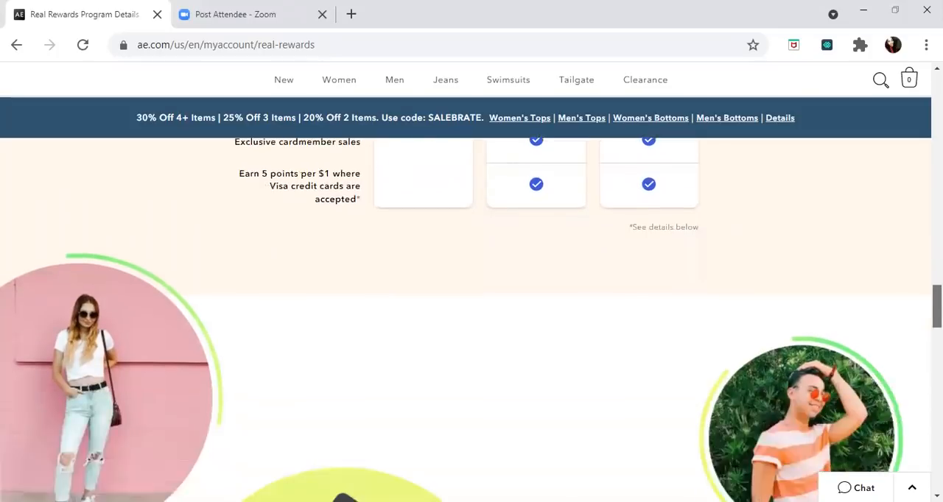
scroll("down", 3)
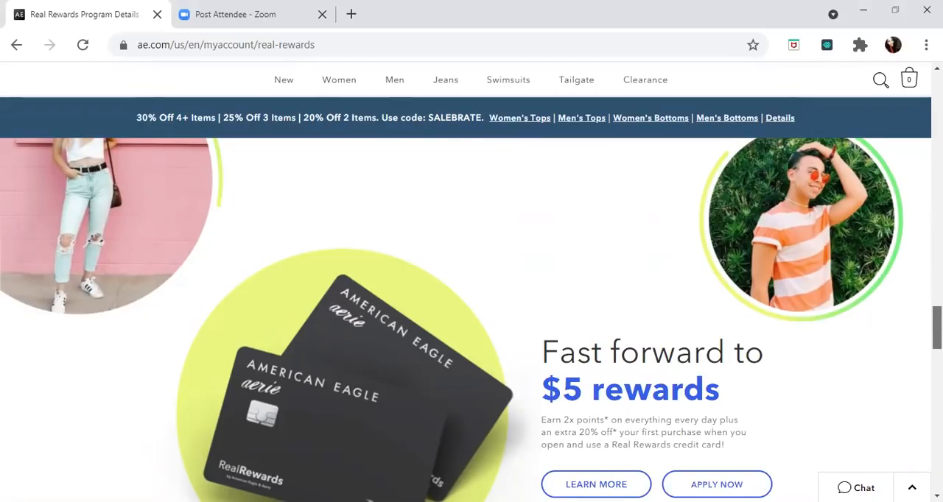
scroll("down", 3)
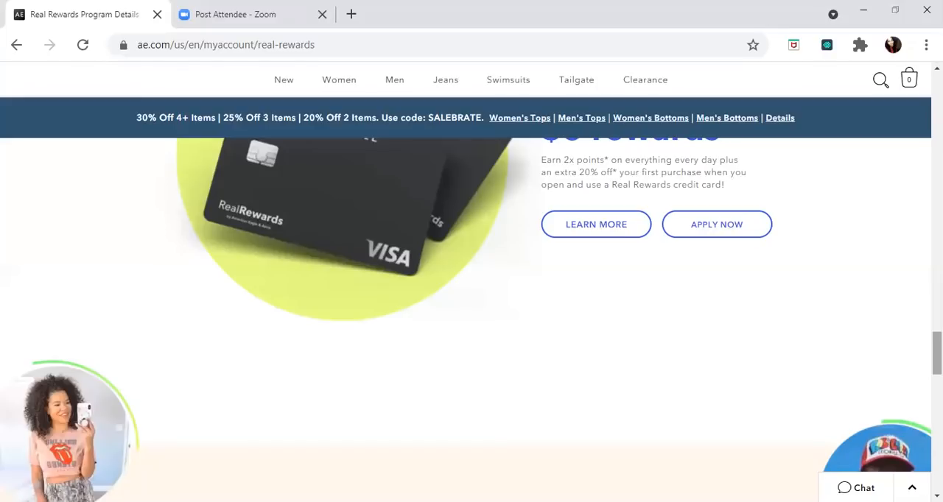
mouse_move(622, 6)
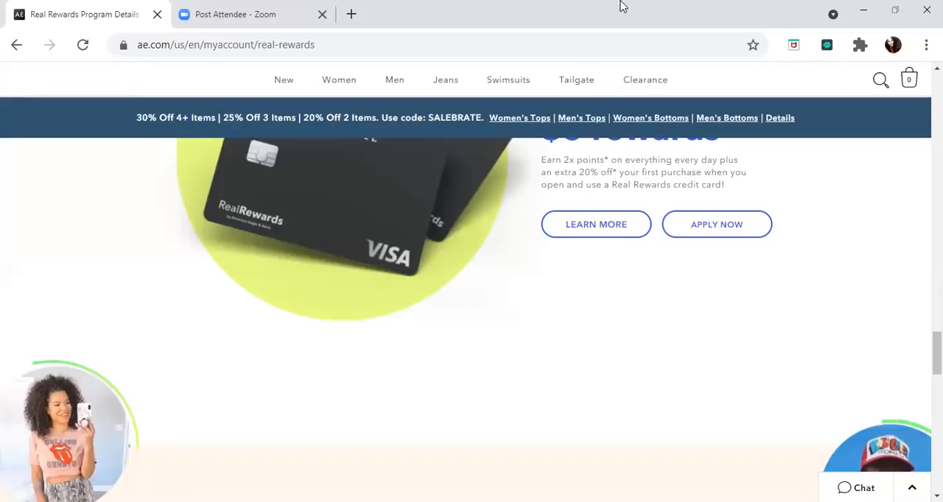